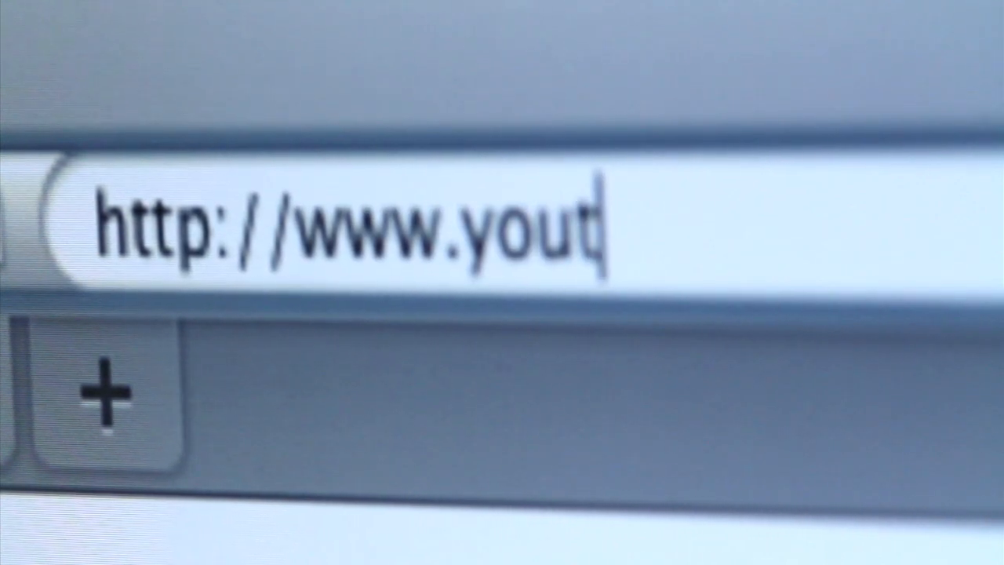
type("ube.com")
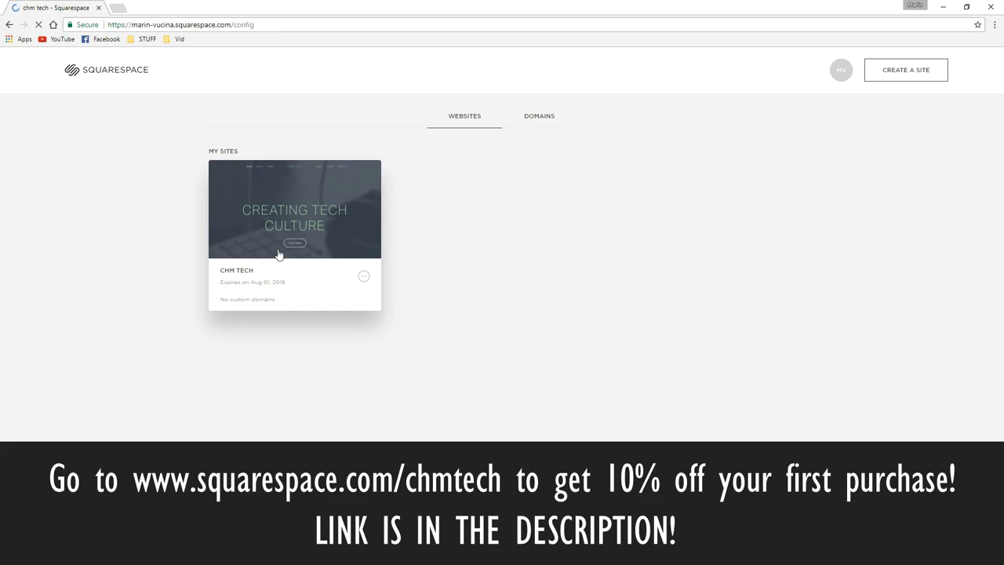
left_click(294, 209)
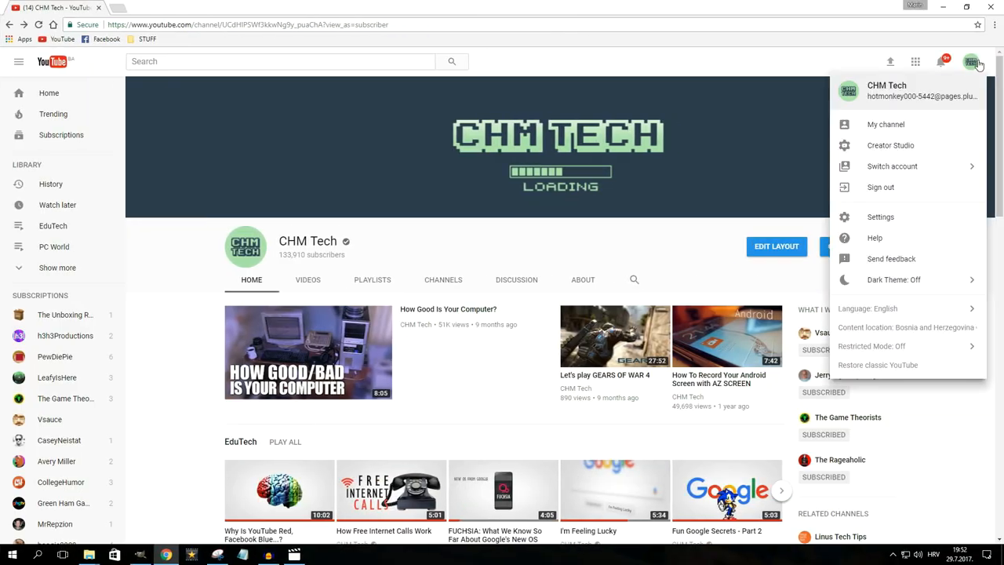
- Turn Dark Theme on from the account menu on the CHM Tech channel page
left_click(894, 279)
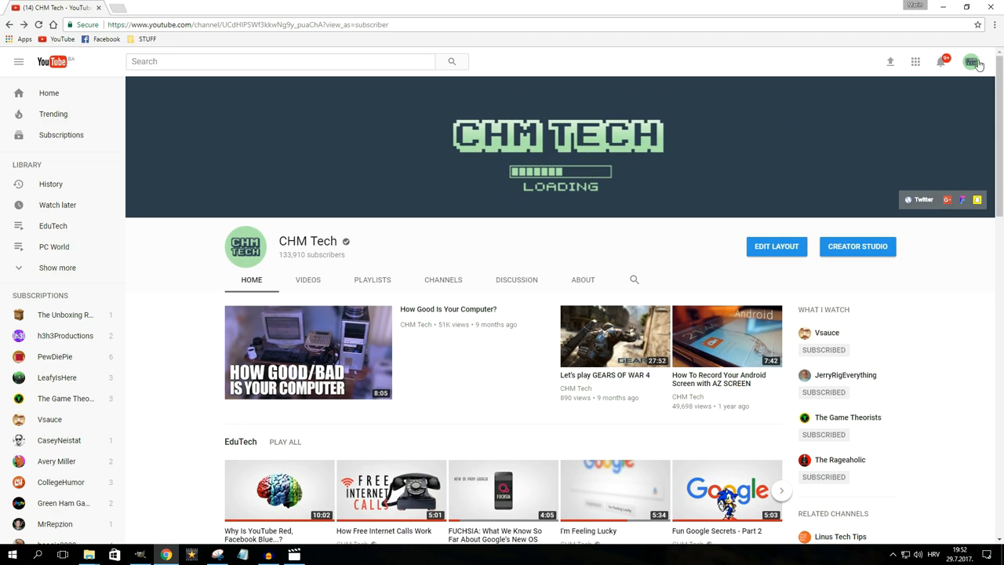
left_click(971, 61)
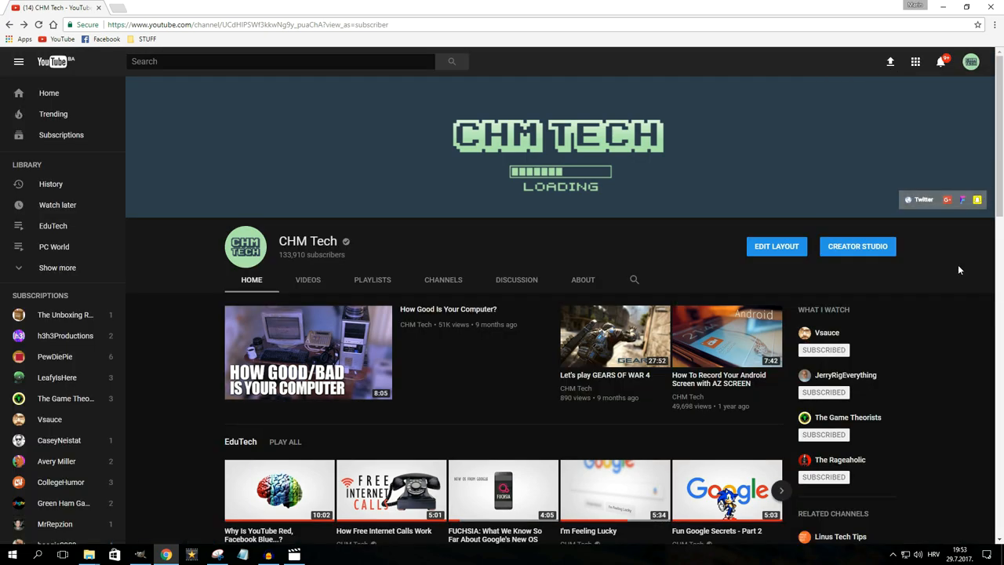
scroll("down", 3)
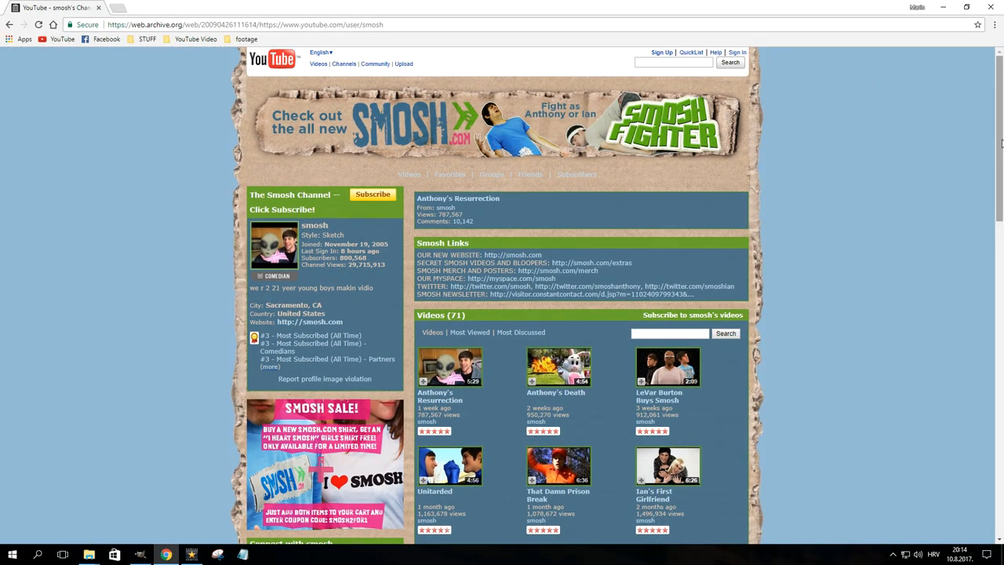
- Scroll the archived 2009 Smosh channel page down to its Videos (71) section
scroll("down", 3)
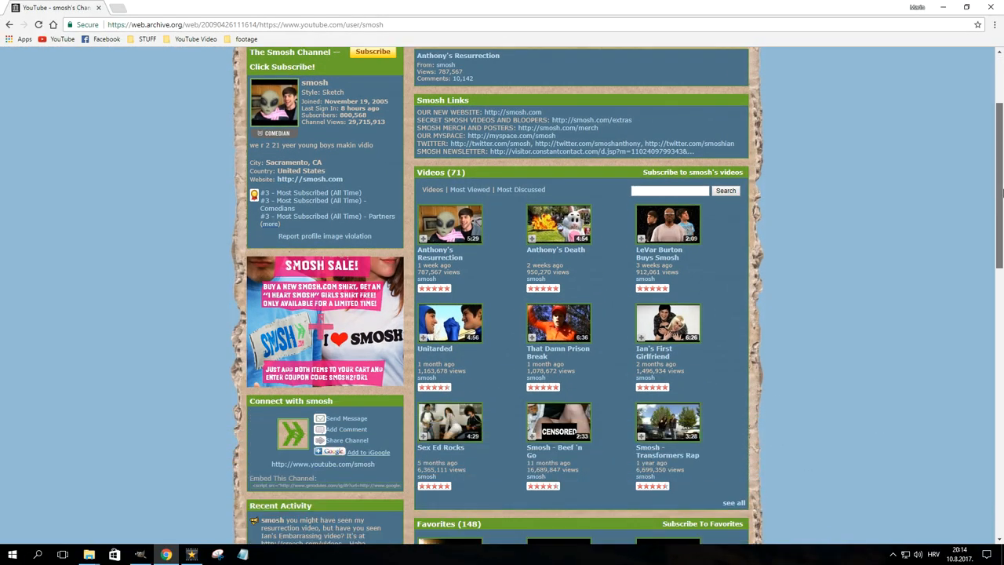
scroll("down", 3)
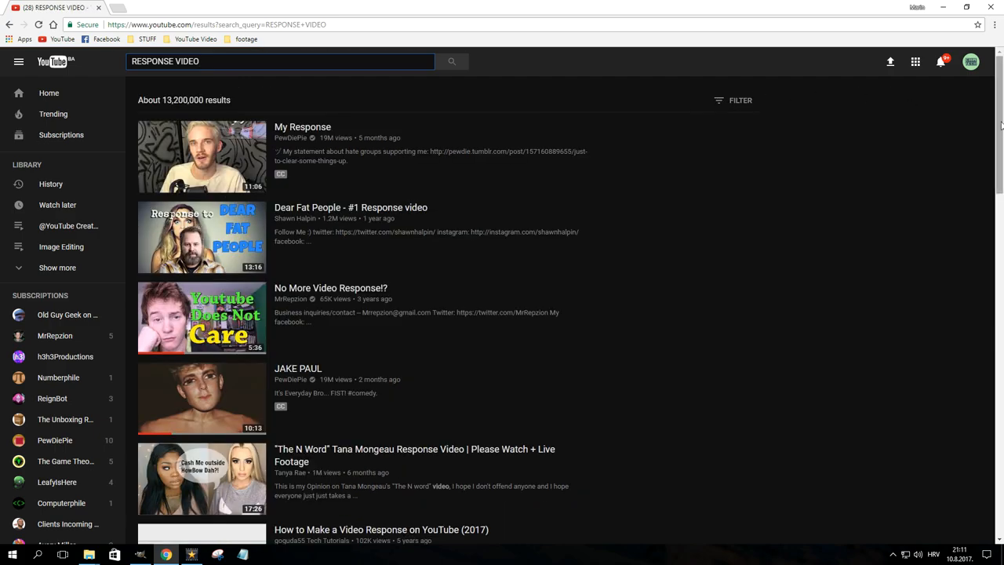
- Scroll the RESPONSE VIDEO search results and select a result
scroll("down", 3)
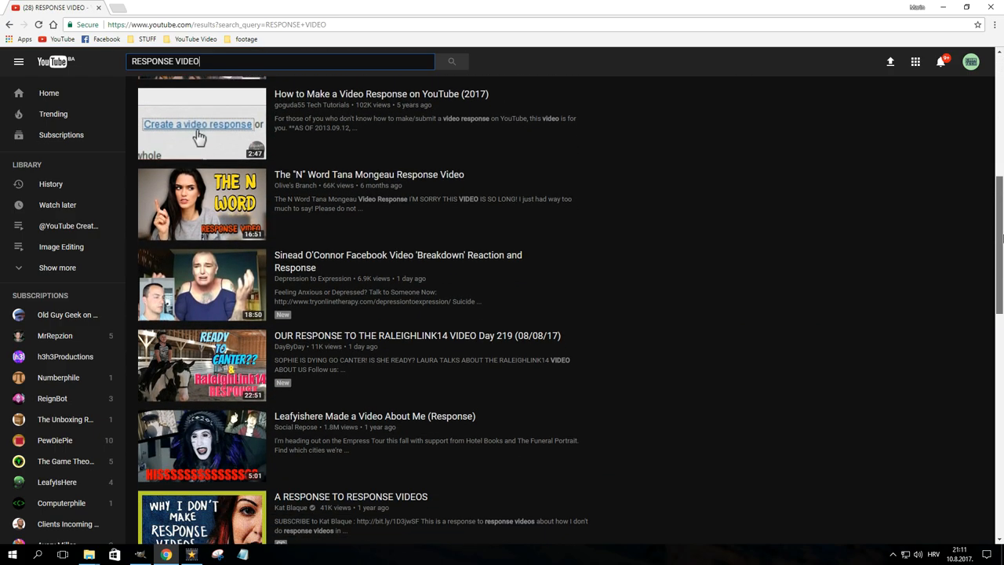
left_click(197, 124)
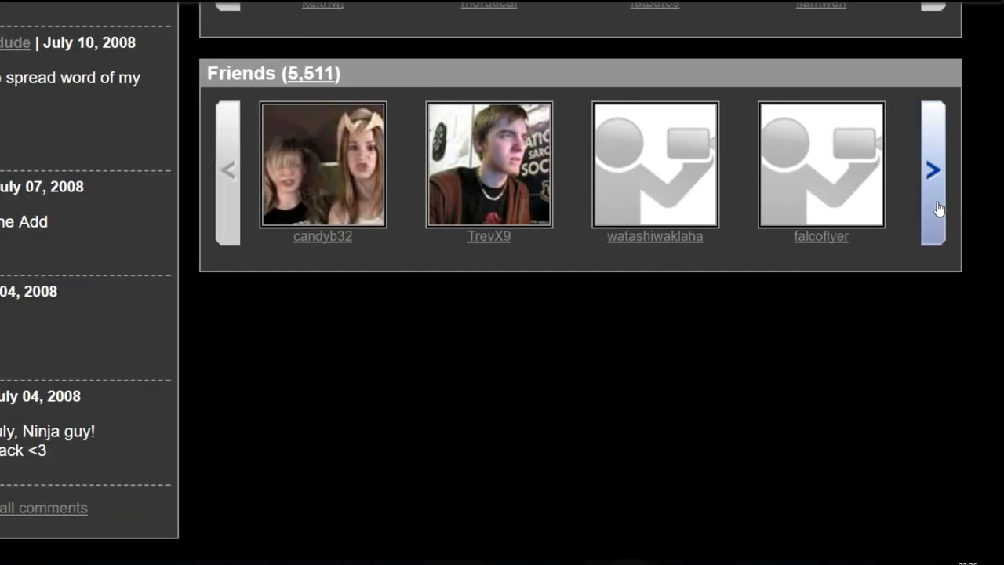
- Page forward three times through the archived profile's 5,511 friends
left_click(932, 170)
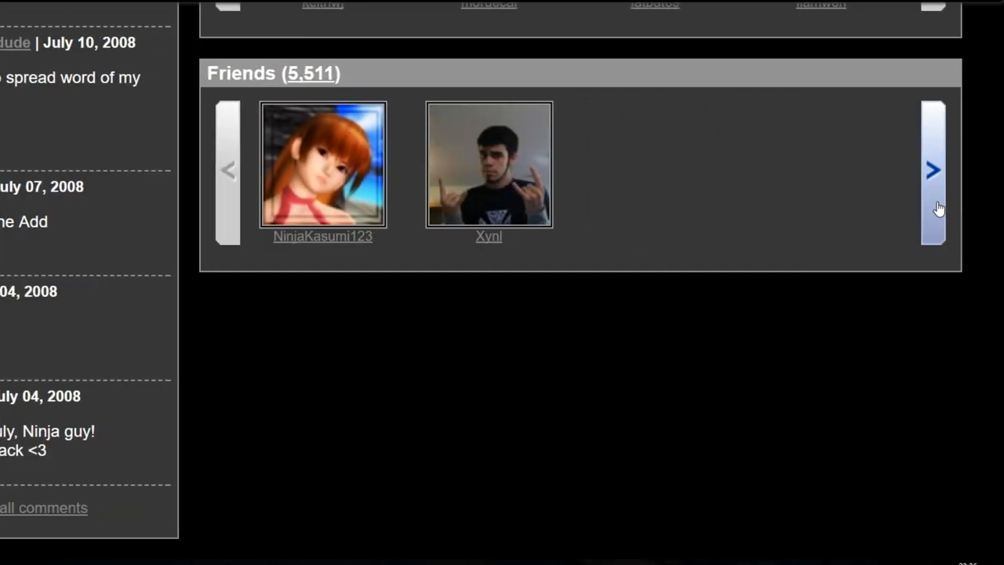
left_click(933, 170)
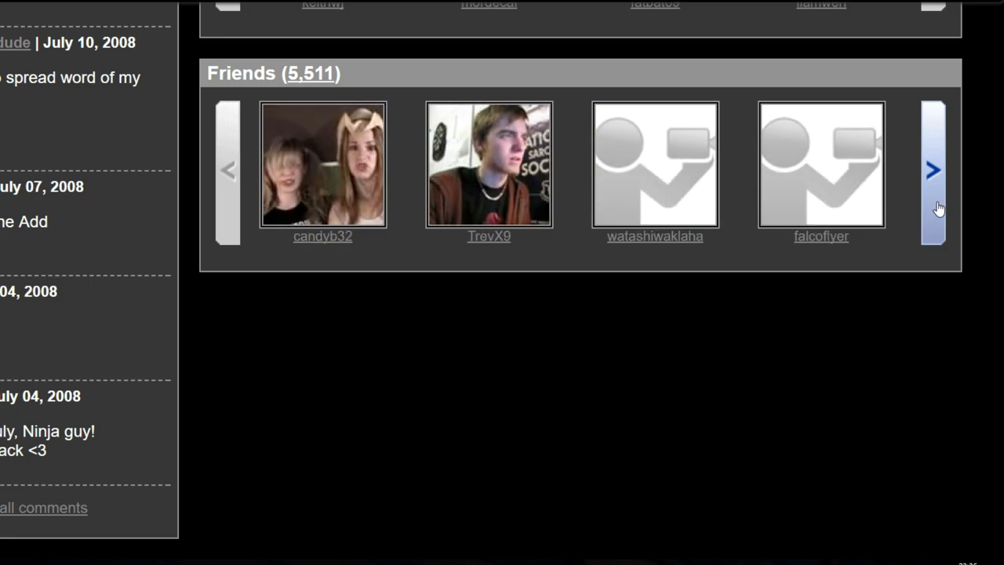
left_click(932, 171)
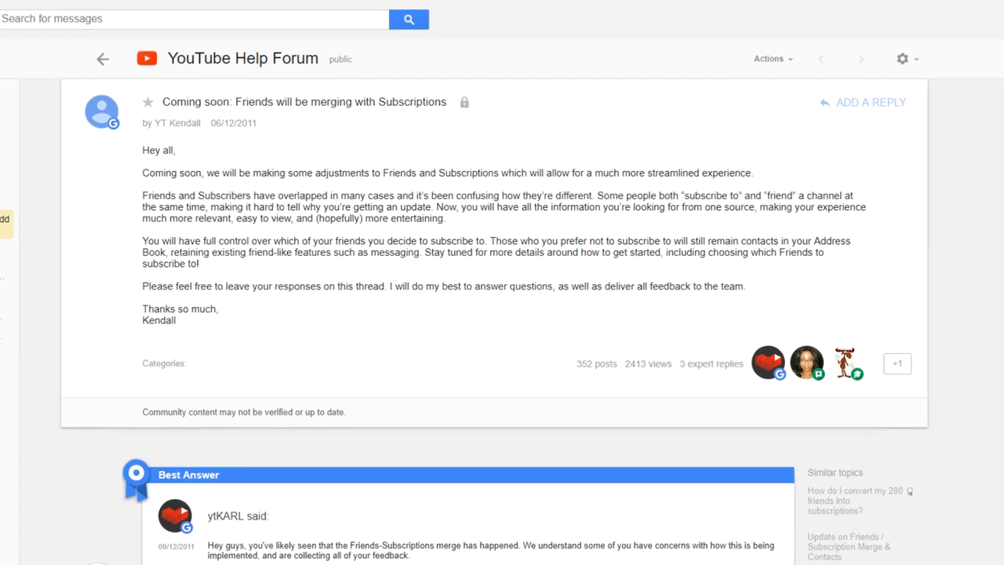
- Scroll down the 'Friends will be merging with Subscriptions' forum thread
scroll("down", 3)
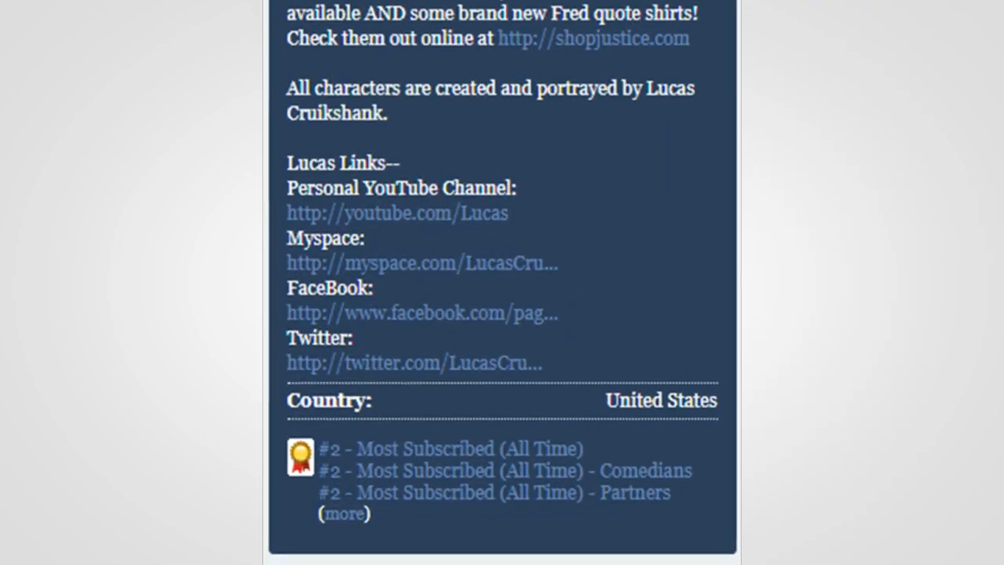
- Scroll the archived Fred channel down to views, join date and subscriber count
scroll("down", 3)
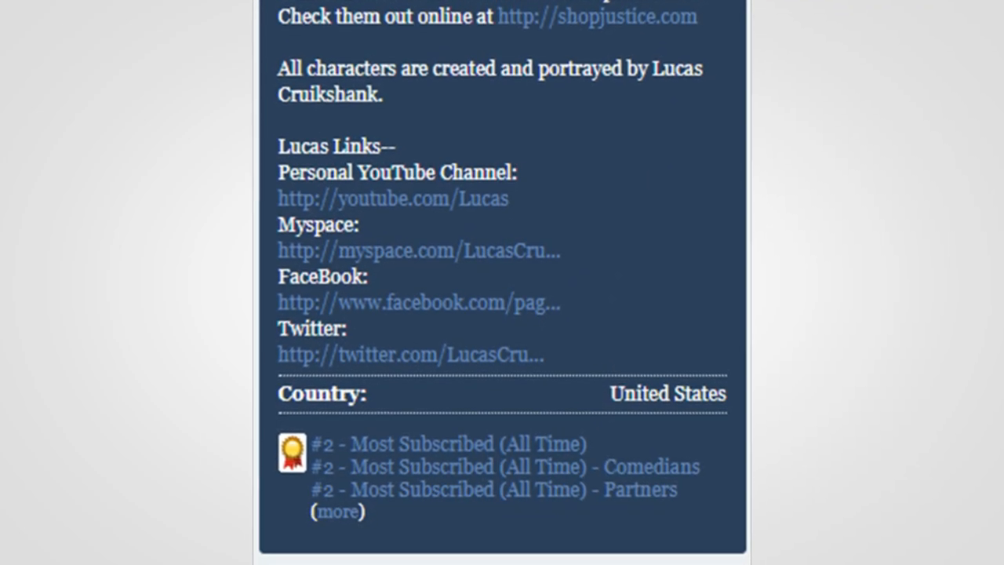
scroll("down", 3)
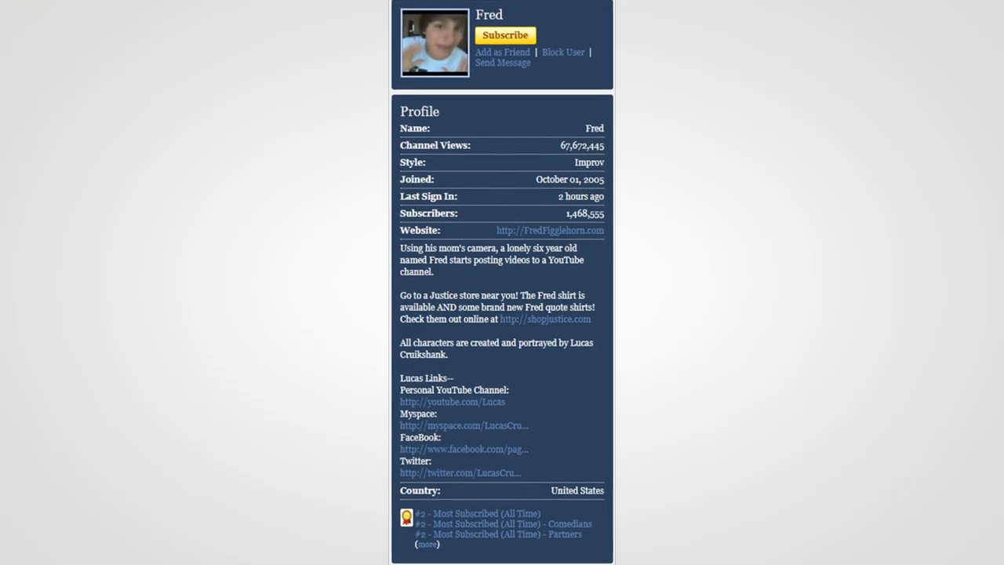
scroll("down", 3)
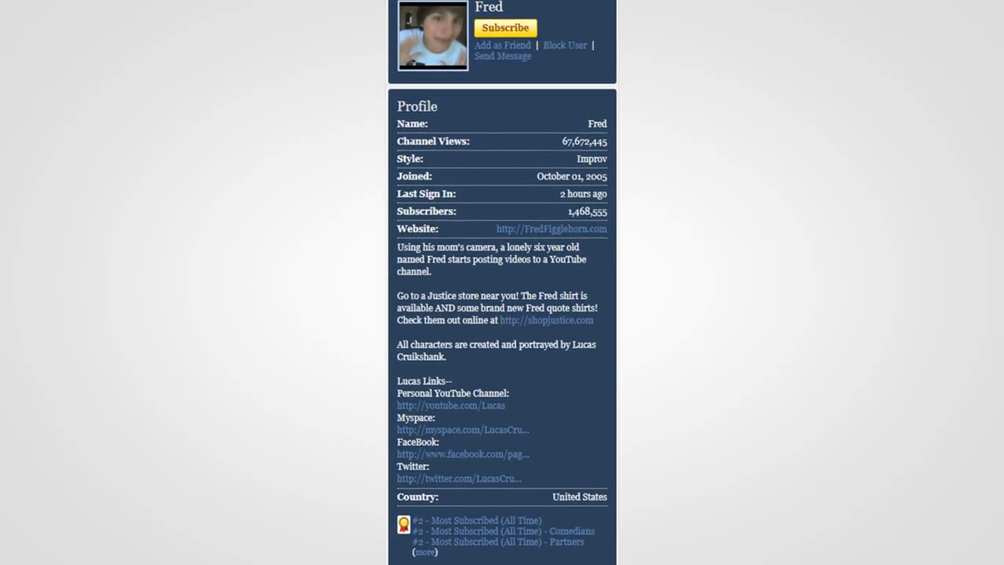
scroll("down", 3)
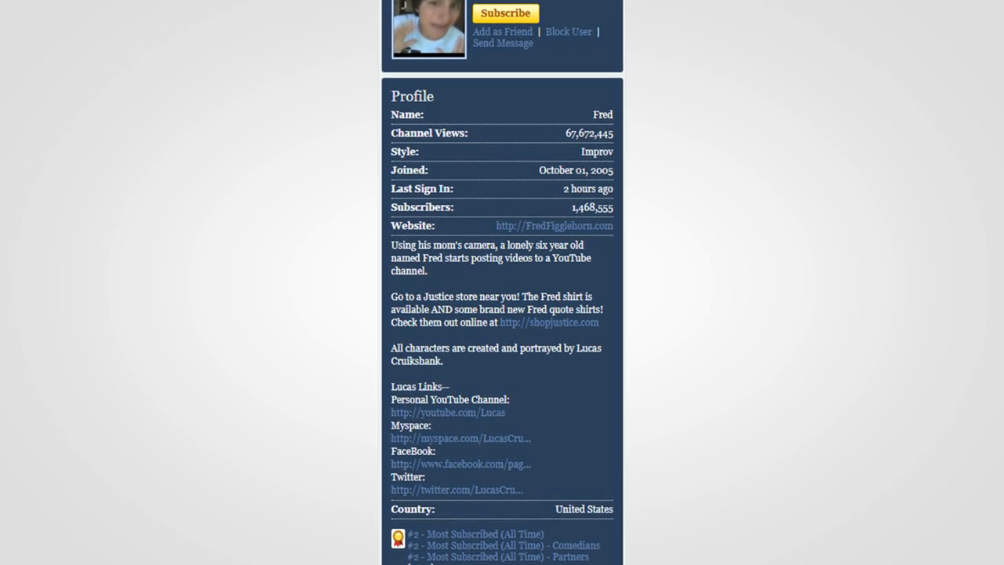
scroll("down", 3)
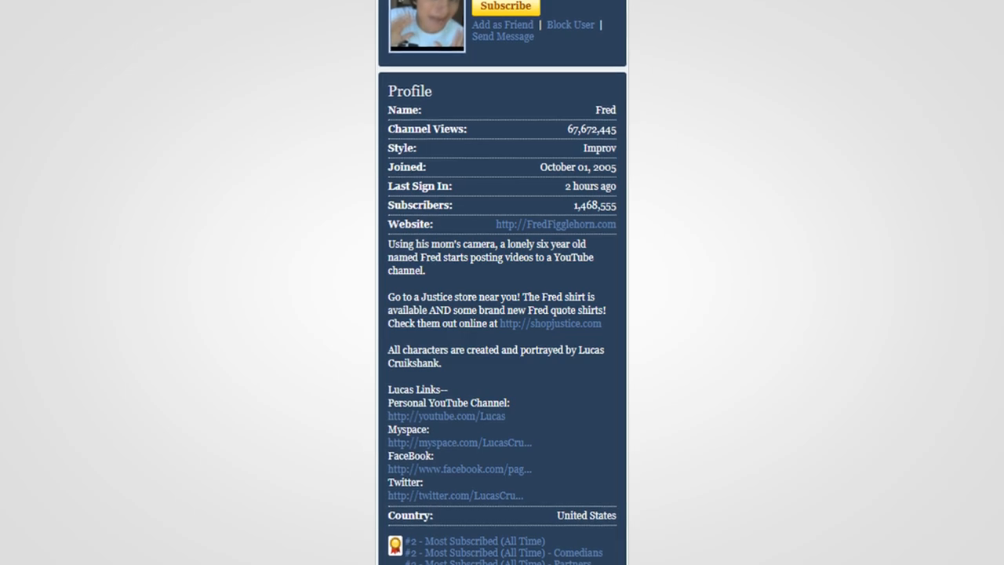
scroll("down", 3)
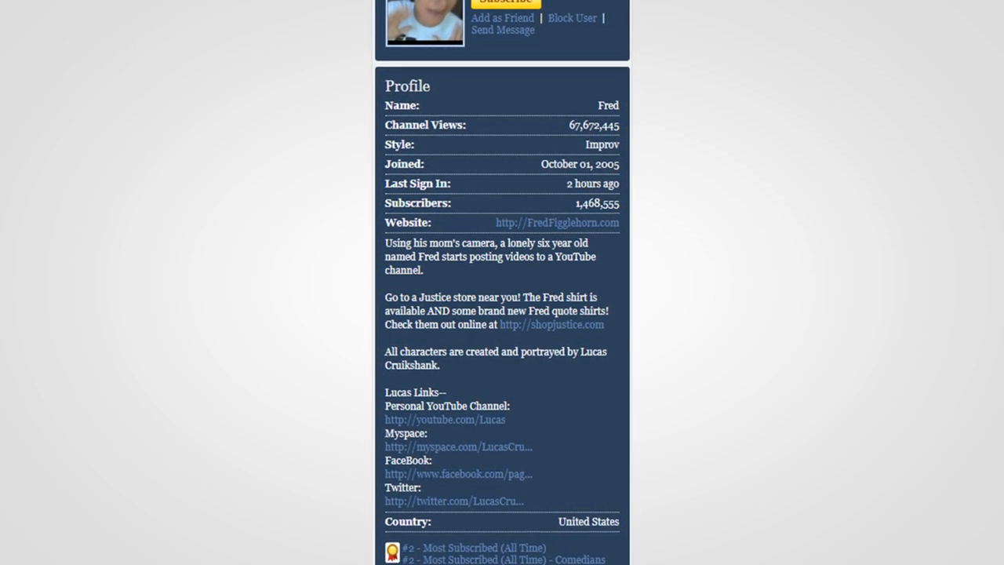
scroll("down", 3)
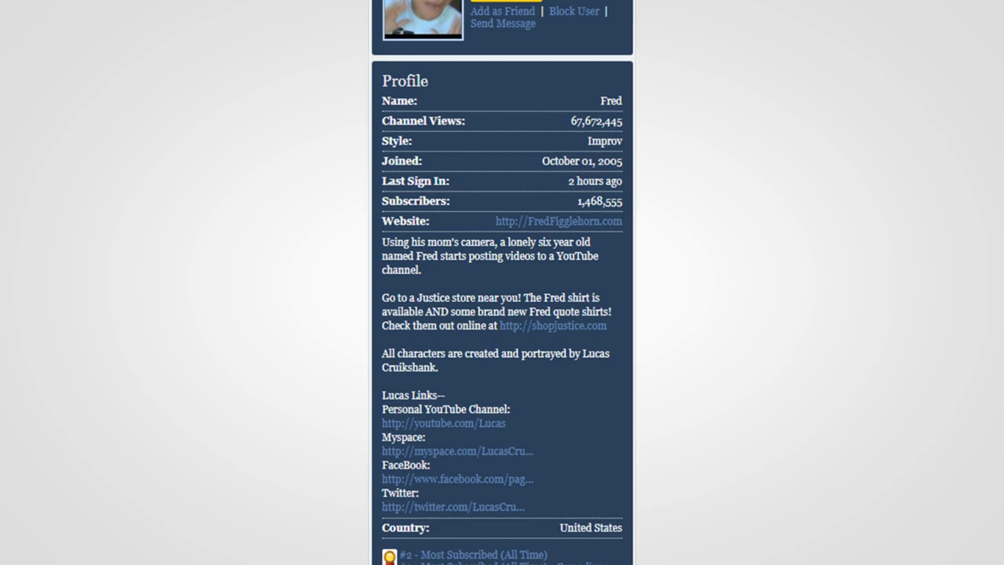
scroll("down", 3)
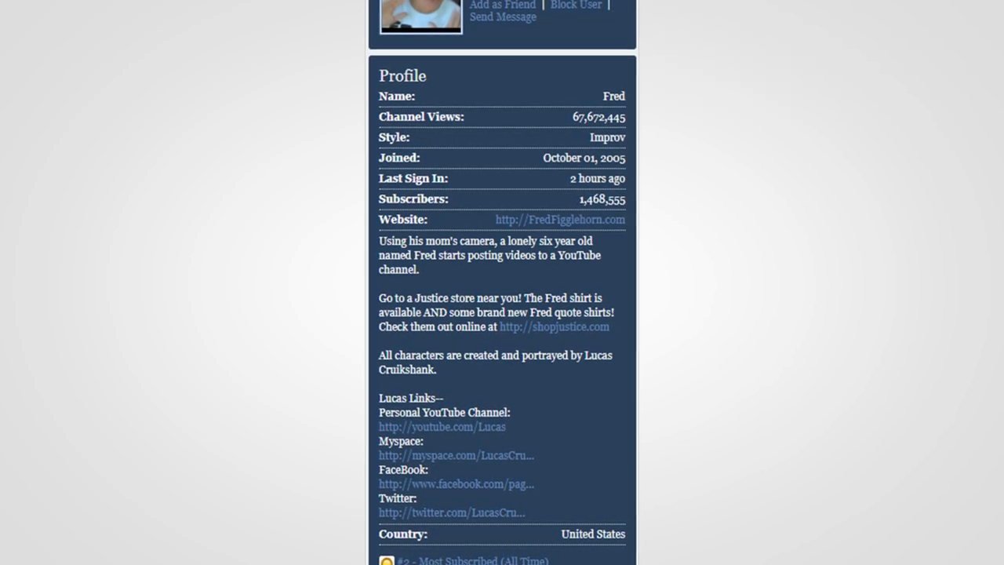
scroll("down", 3)
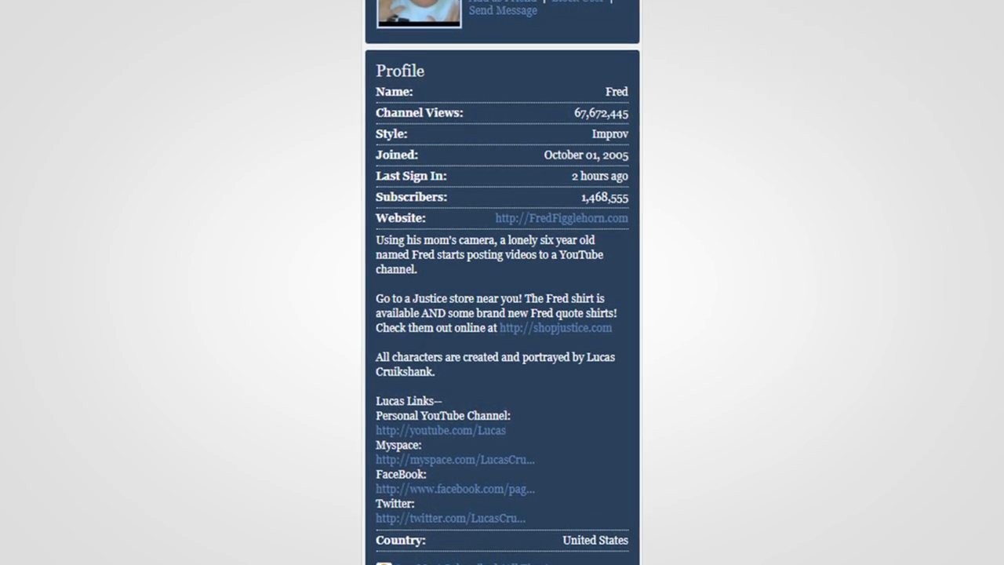
scroll("down", 3)
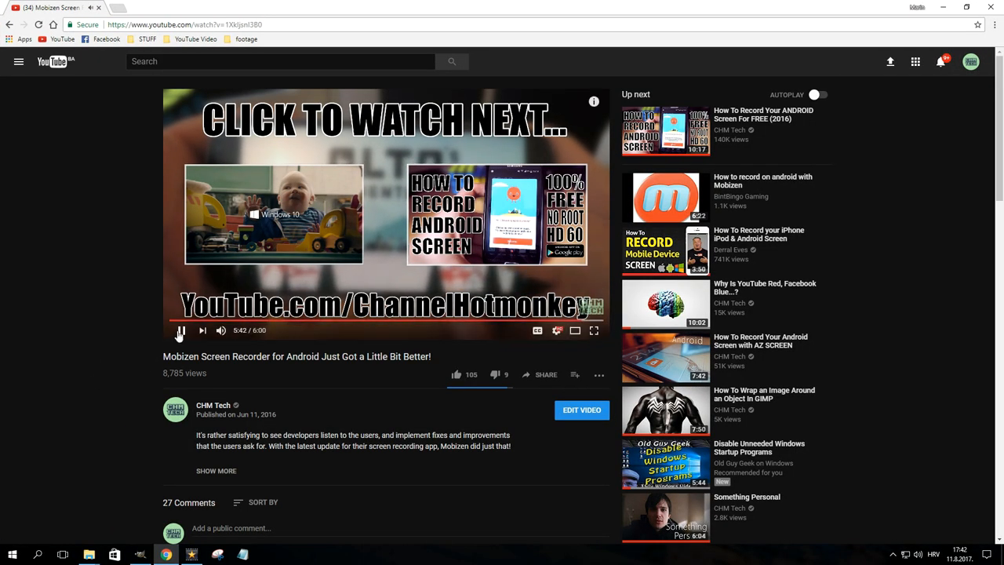
- Pause the Mobizen Screen Recorder video on its end screen
left_click(180, 331)
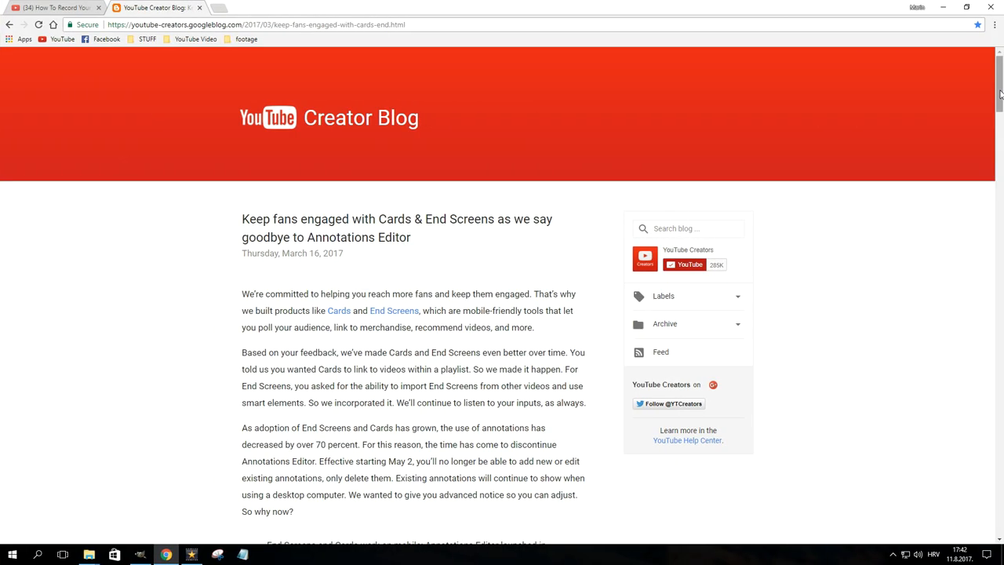
- Scroll the Annotations Editor goodbye post down to its bullet list of reasons
scroll("down", 3)
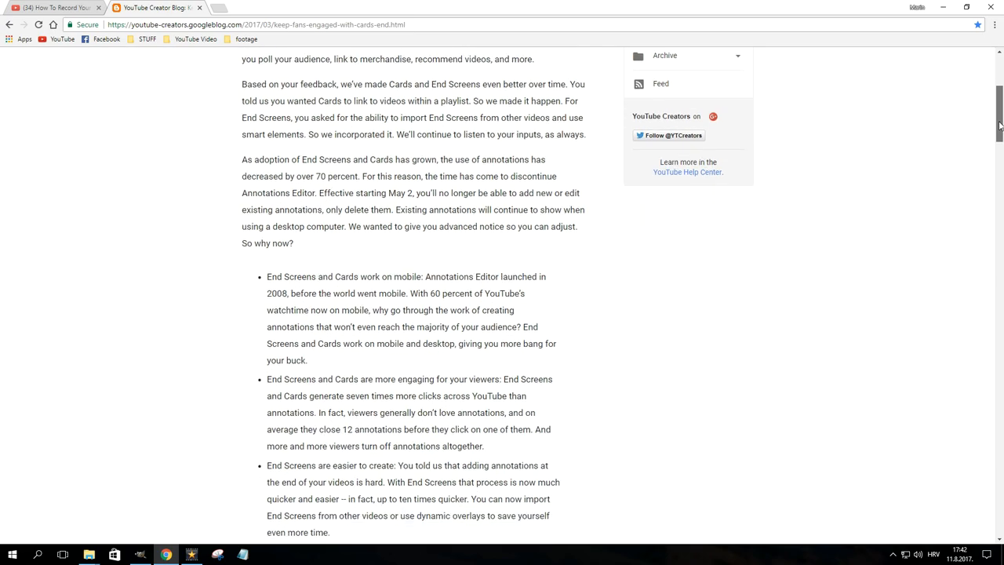
scroll("down", 3)
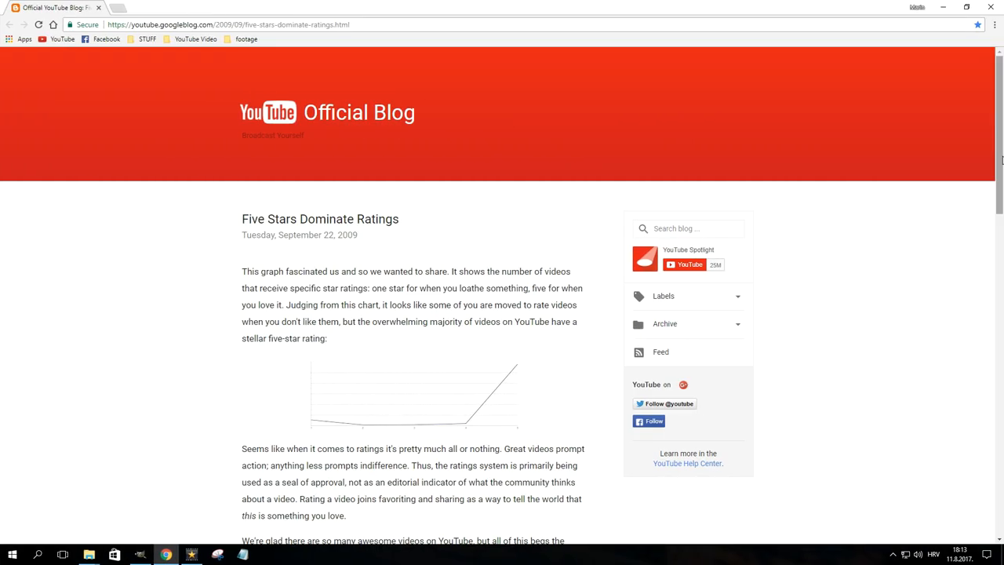
- Scroll through the 'Five Stars Dominate Ratings' post to its star-ratings graph, then click
scroll("down", 3)
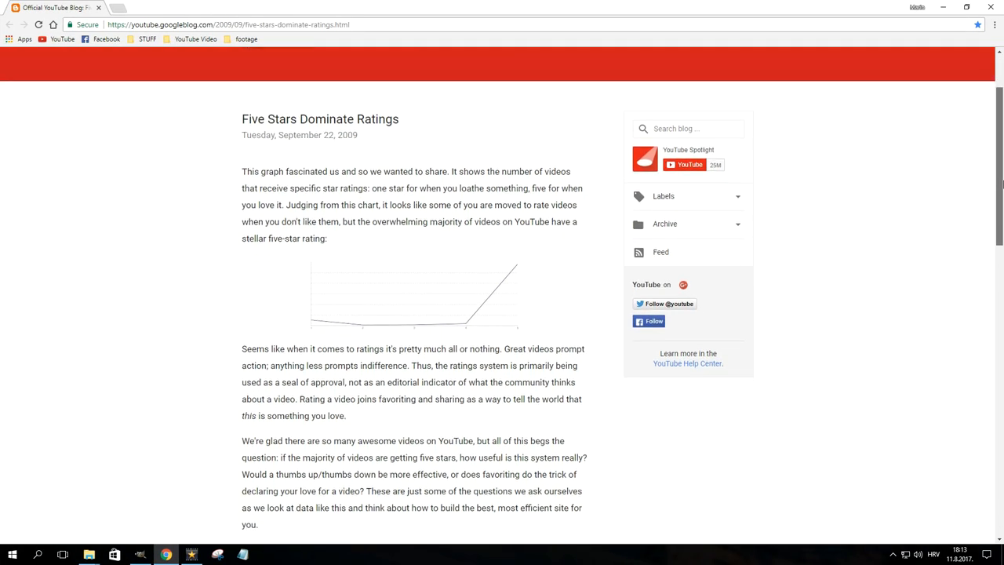
scroll("down", 3)
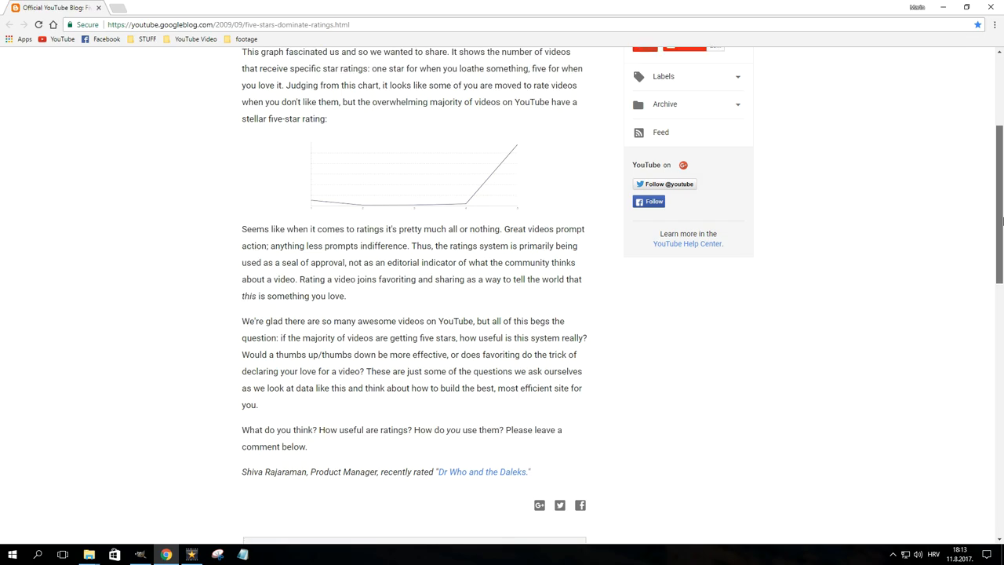
scroll("down", 3)
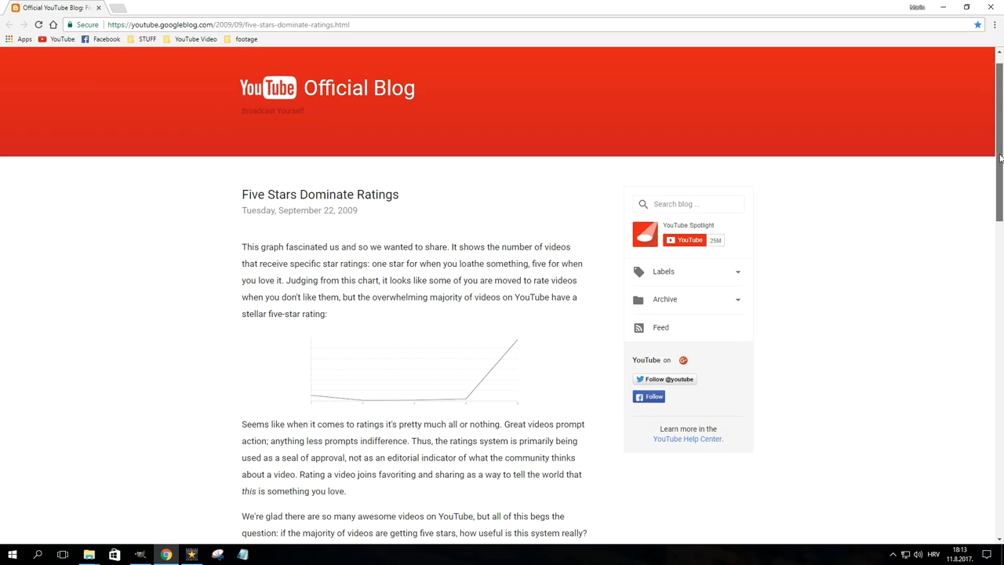
left_click(414, 371)
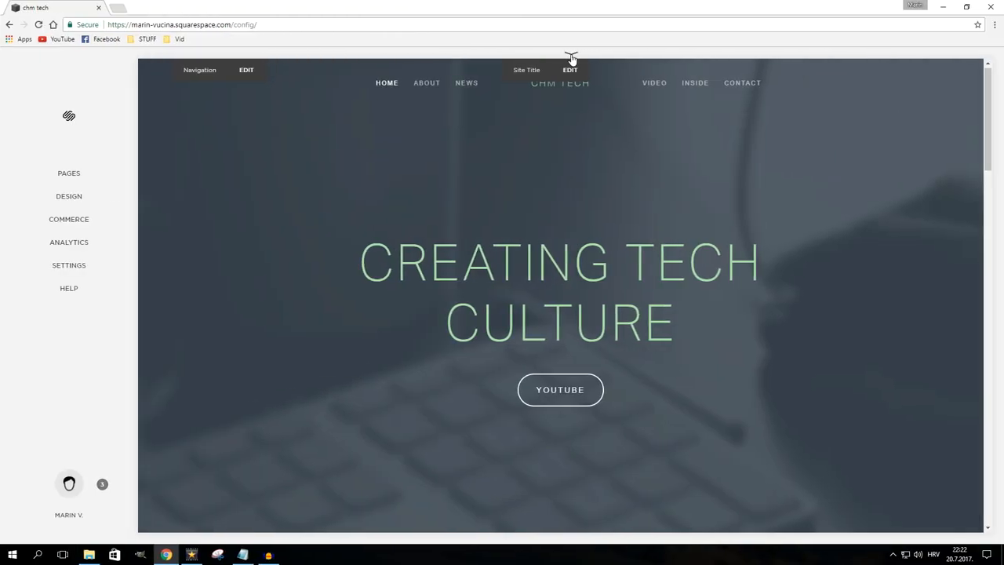
left_click(570, 64)
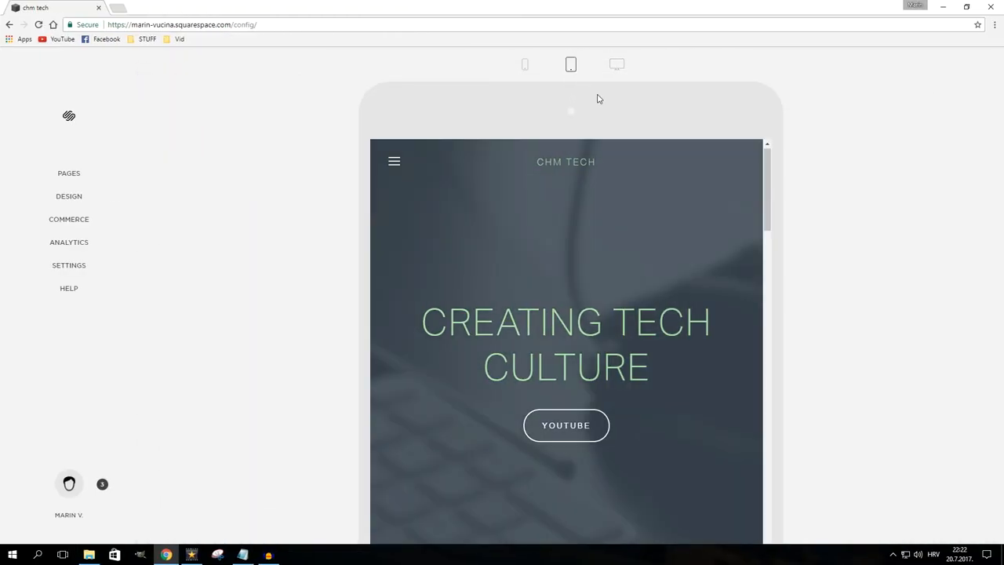
left_click(394, 161)
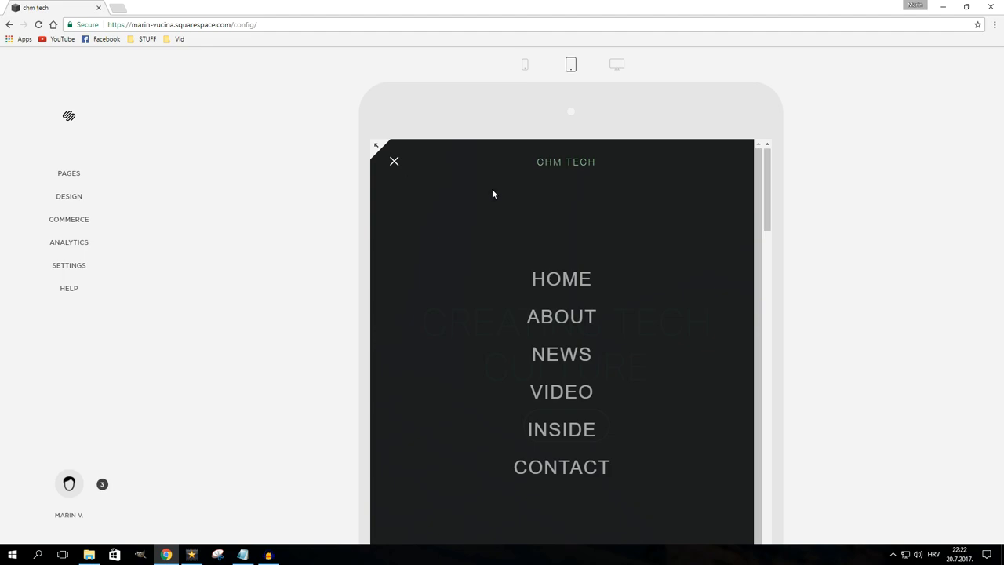
left_click(394, 161)
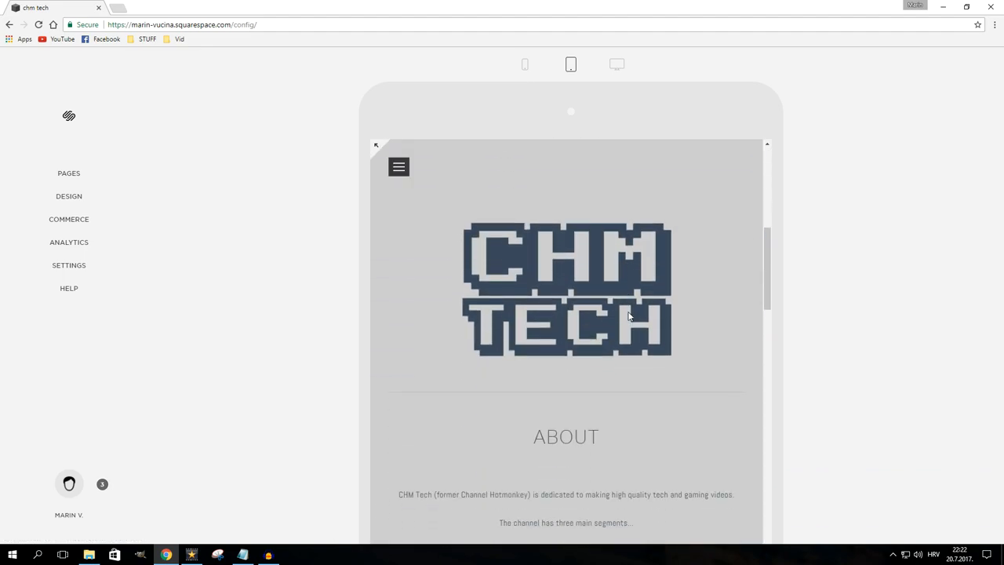
scroll("down", 3)
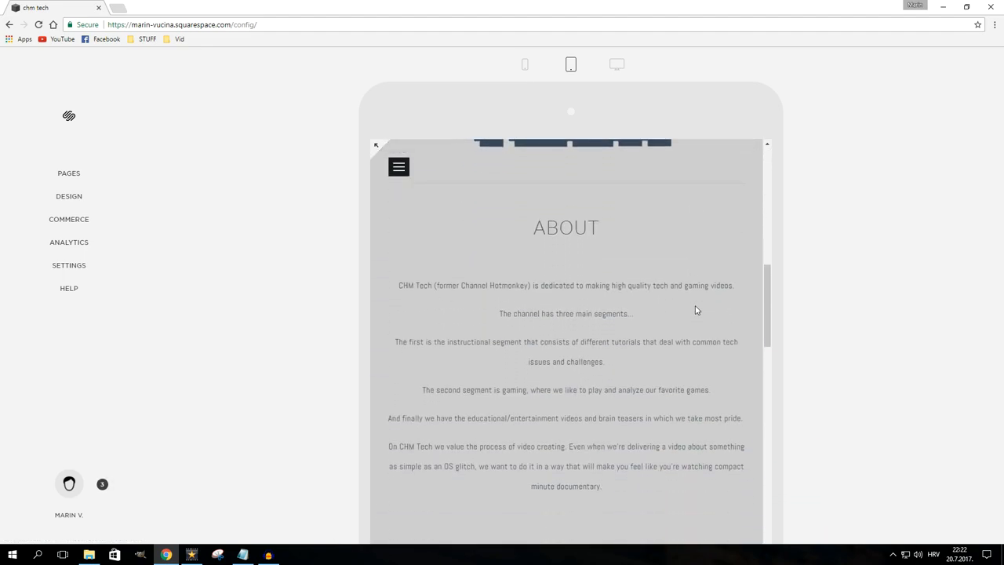
left_click(398, 166)
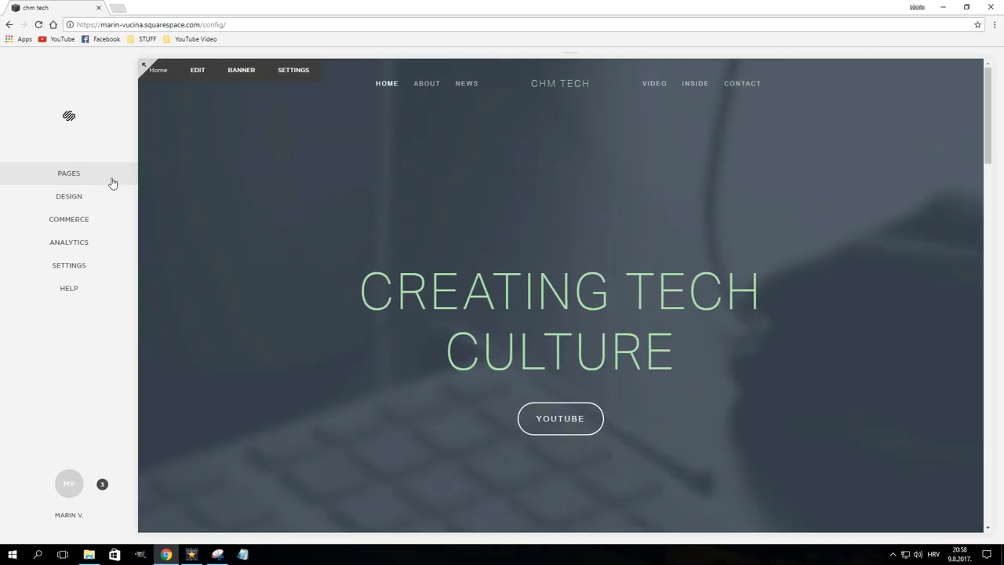
- Open the Contact page's settings in Squarespace and add a banner image under Media
left_click(69, 173)
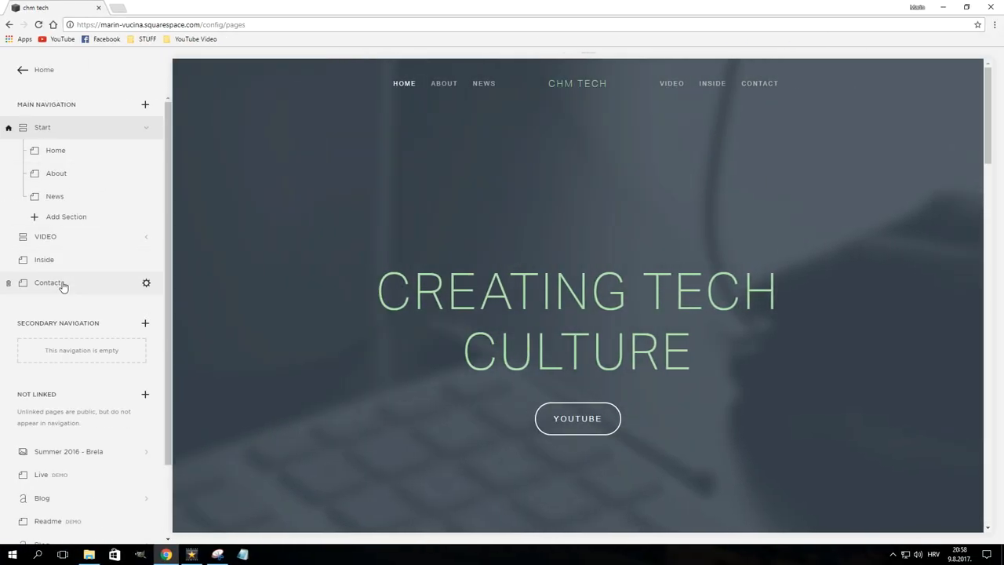
left_click(47, 282)
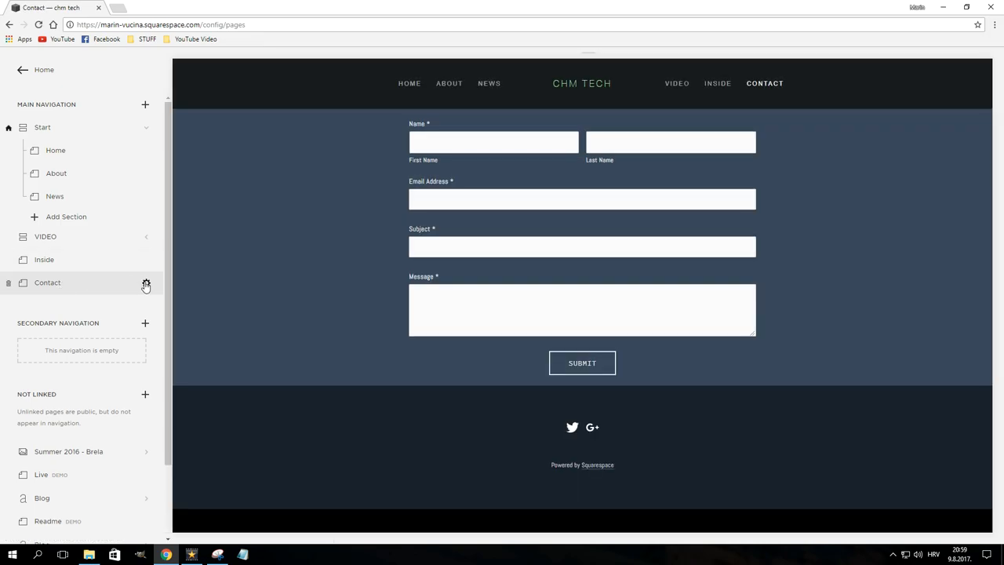
left_click(146, 283)
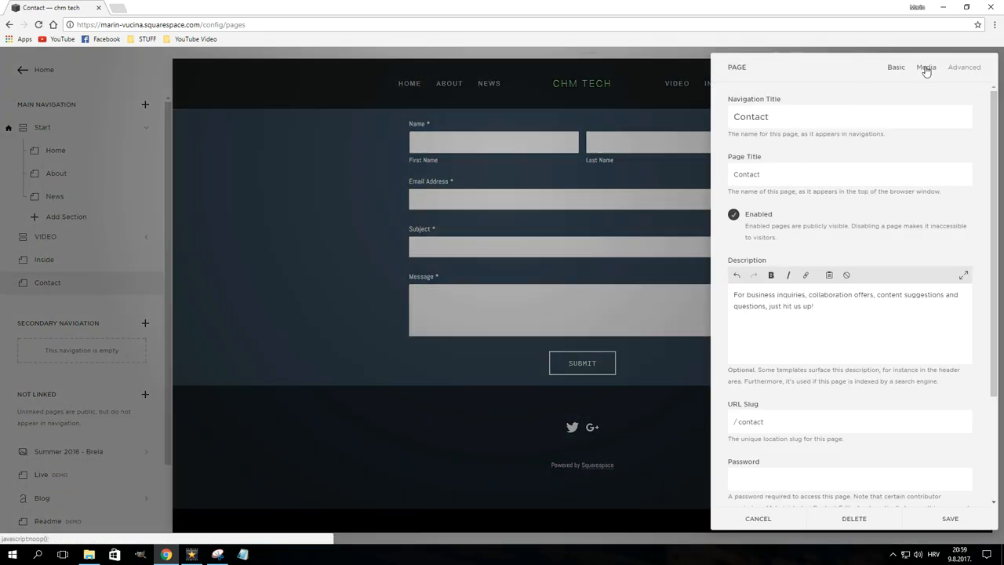
left_click(926, 66)
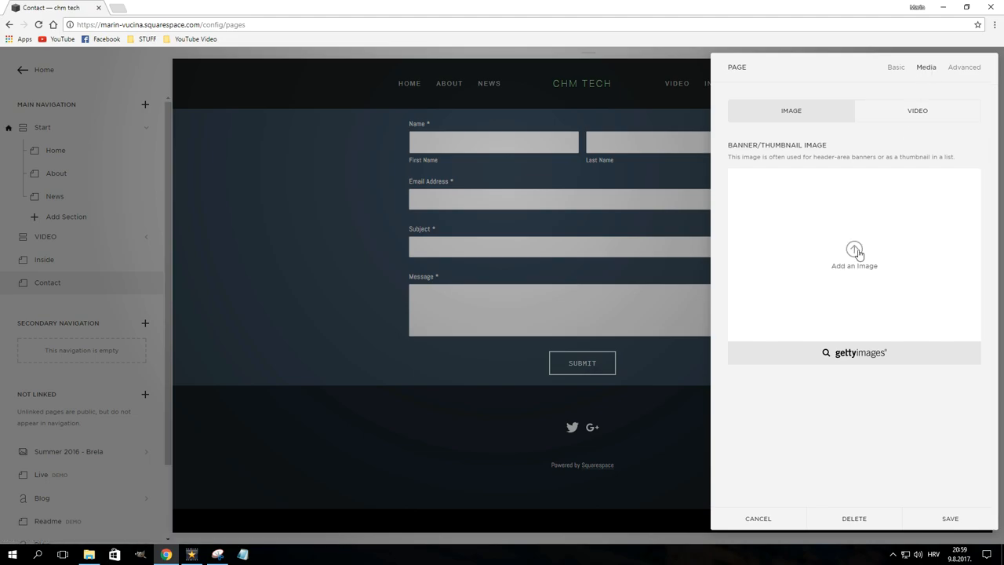
left_click(854, 255)
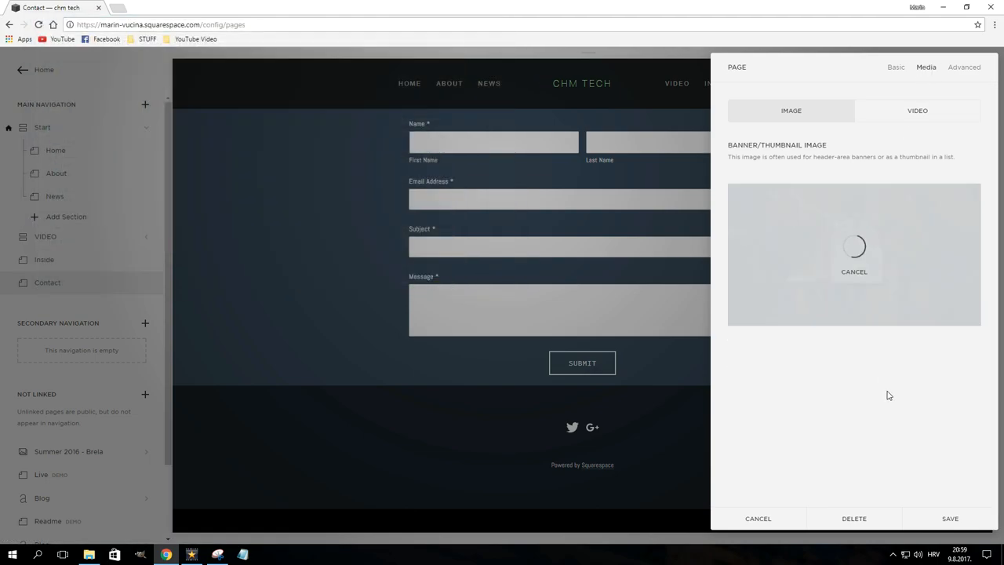
- Set the Contact page title to 'ASK ME ANYTHING' and save
left_click(896, 67)
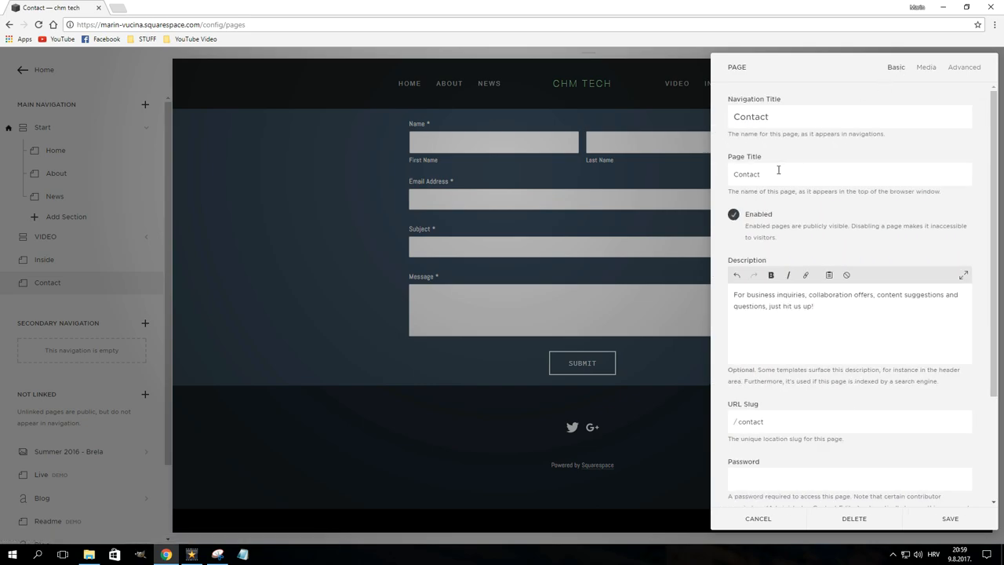
type("ASK ME ANYTHING")
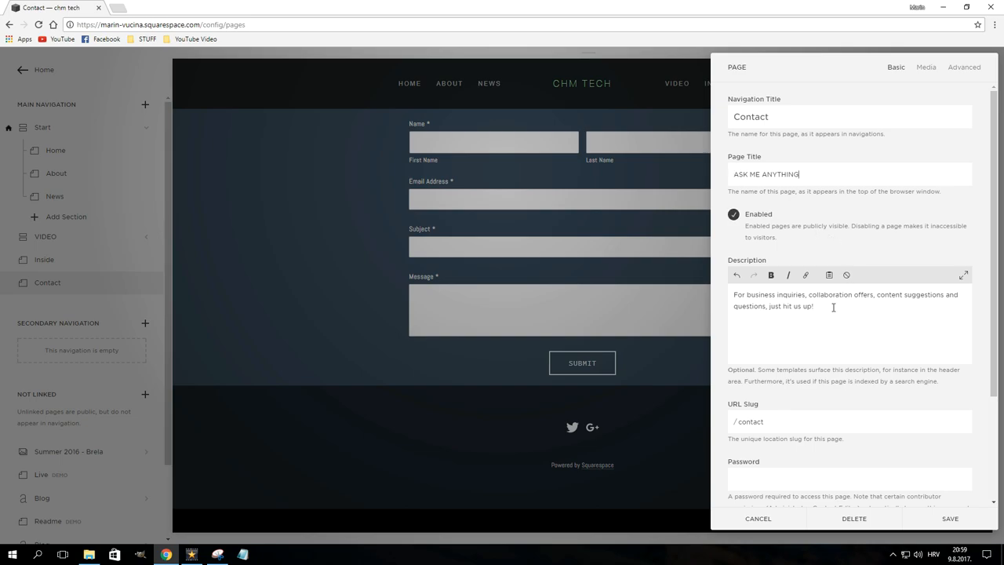
left_click(950, 518)
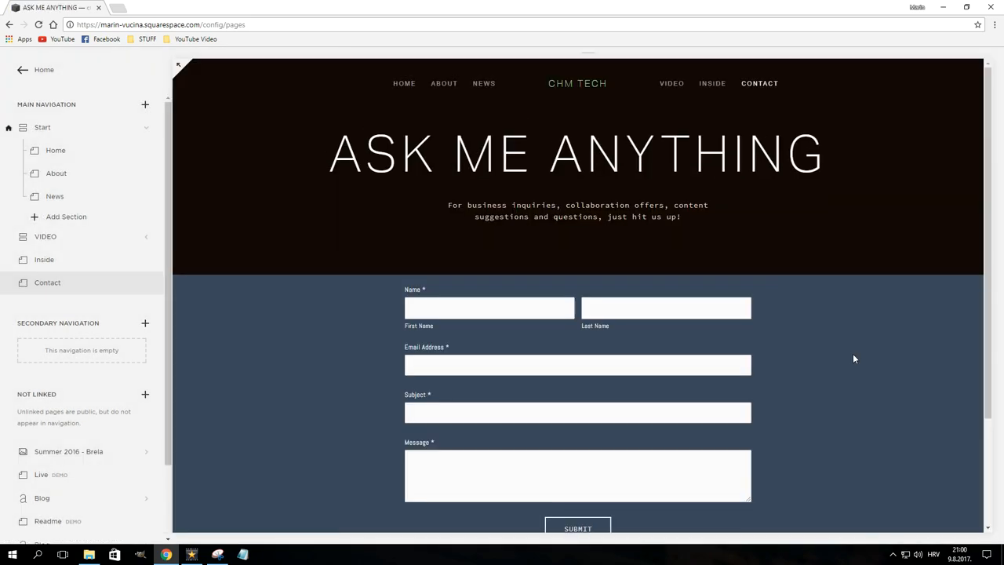